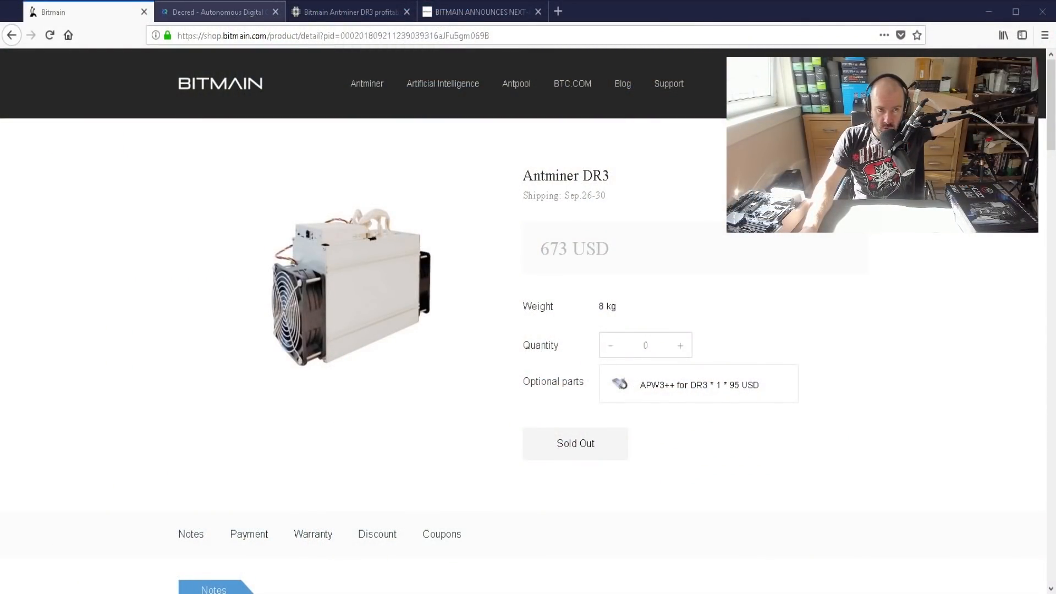
# Step: Review the DR3 profitability page, noting the Blake256R14 algorithm and 1410 W reference power
pyautogui.click(216, 11)
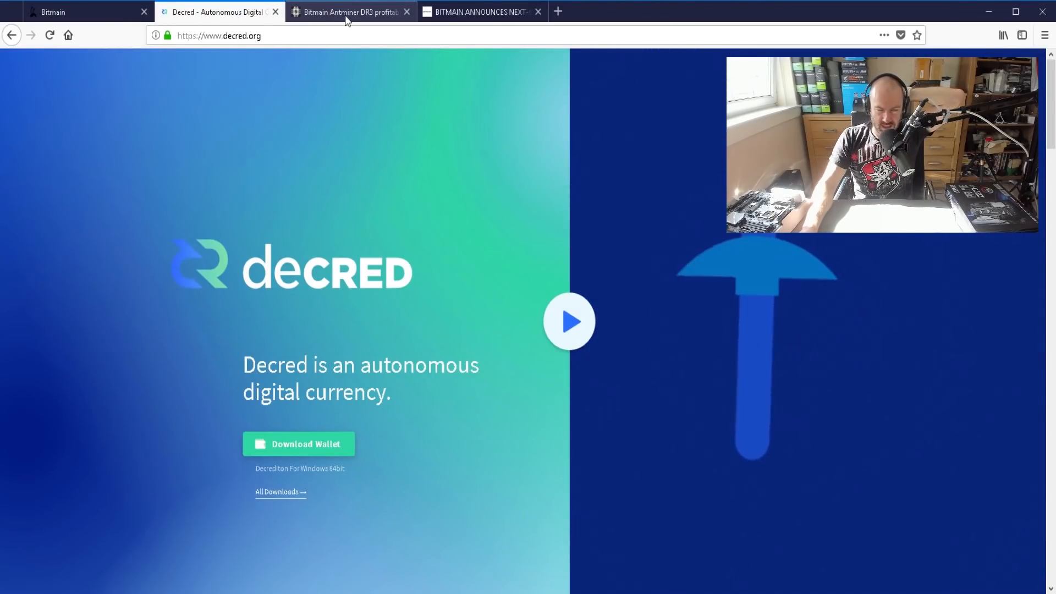
pyautogui.click(346, 11)
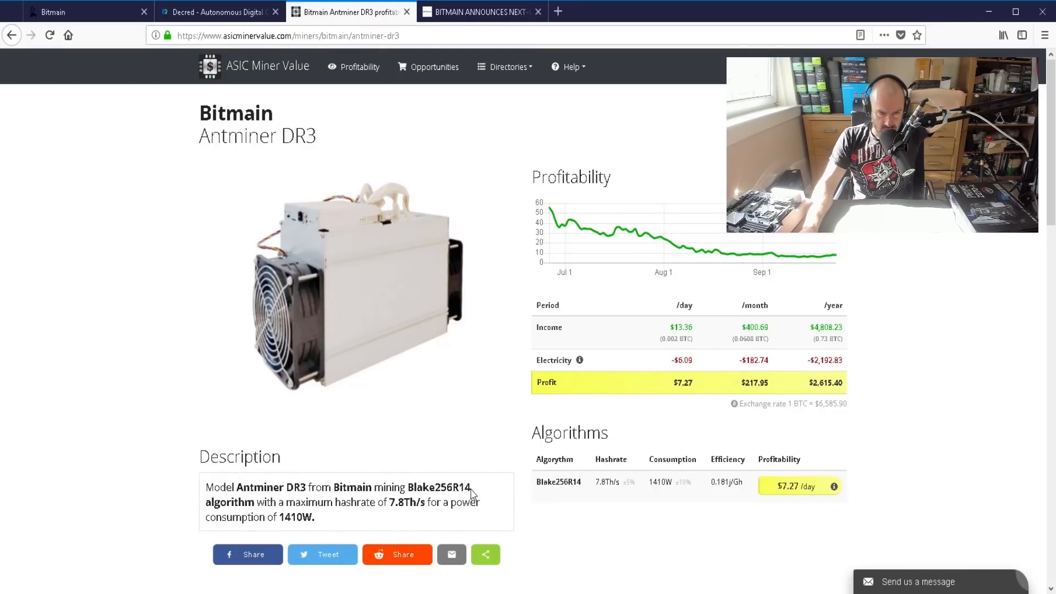
pyautogui.doubleClick(441, 488)
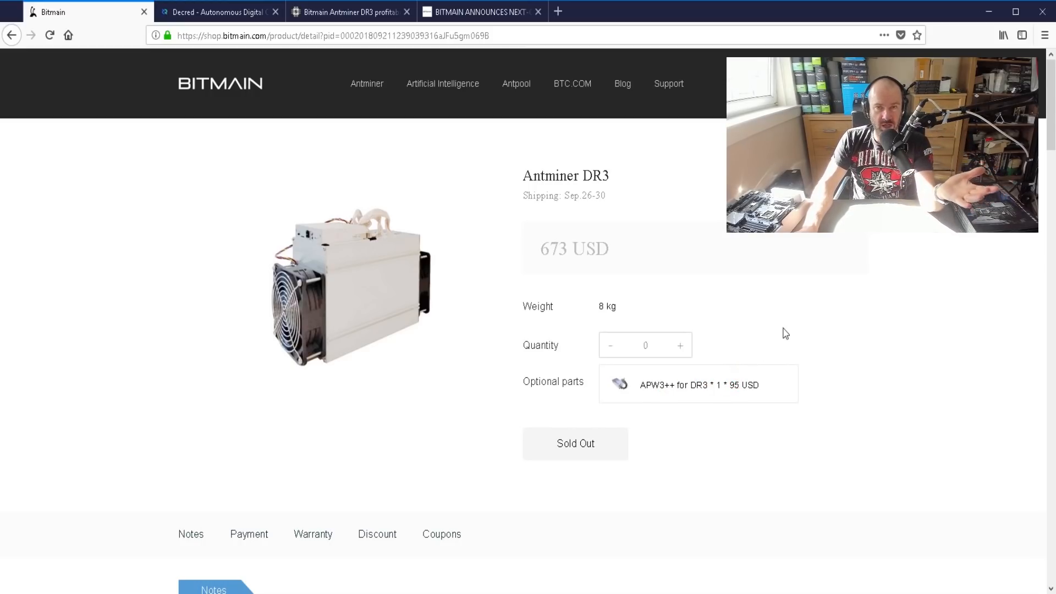
pyautogui.moveTo(755, 291)
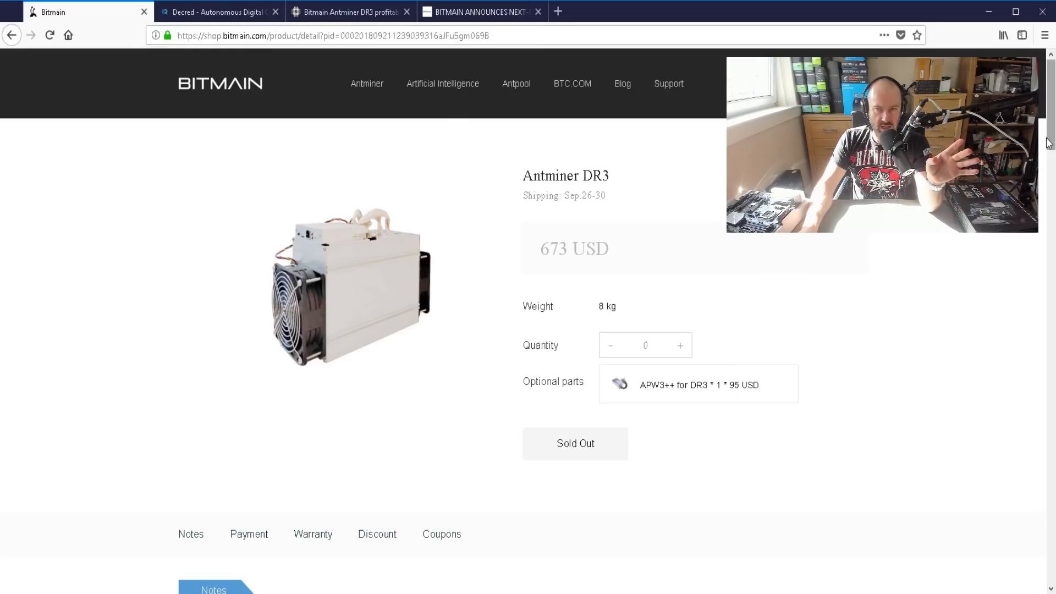
pyautogui.scroll(-3)
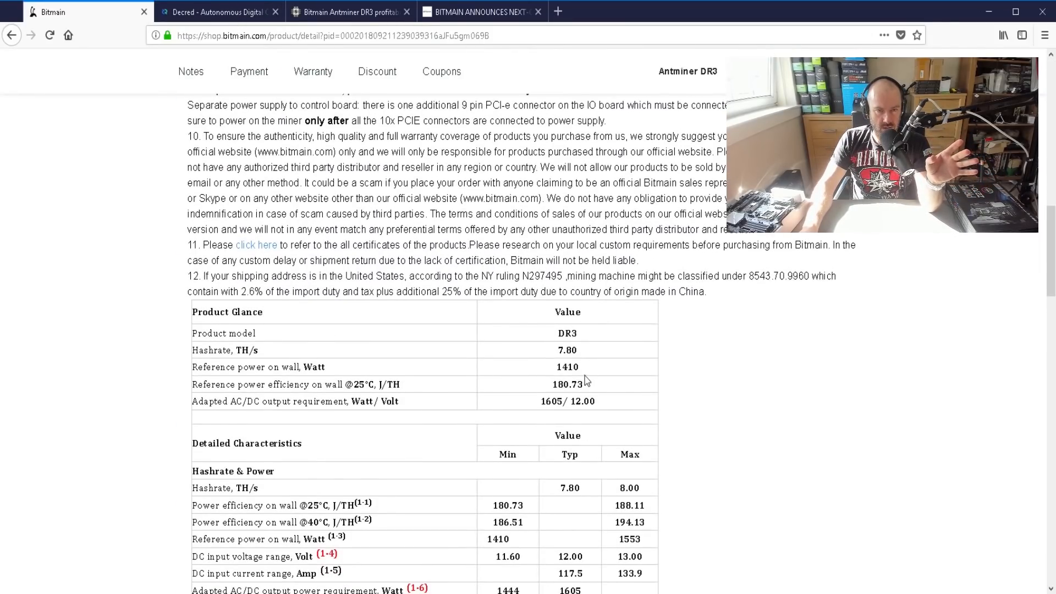
pyautogui.doubleClick(568, 366)
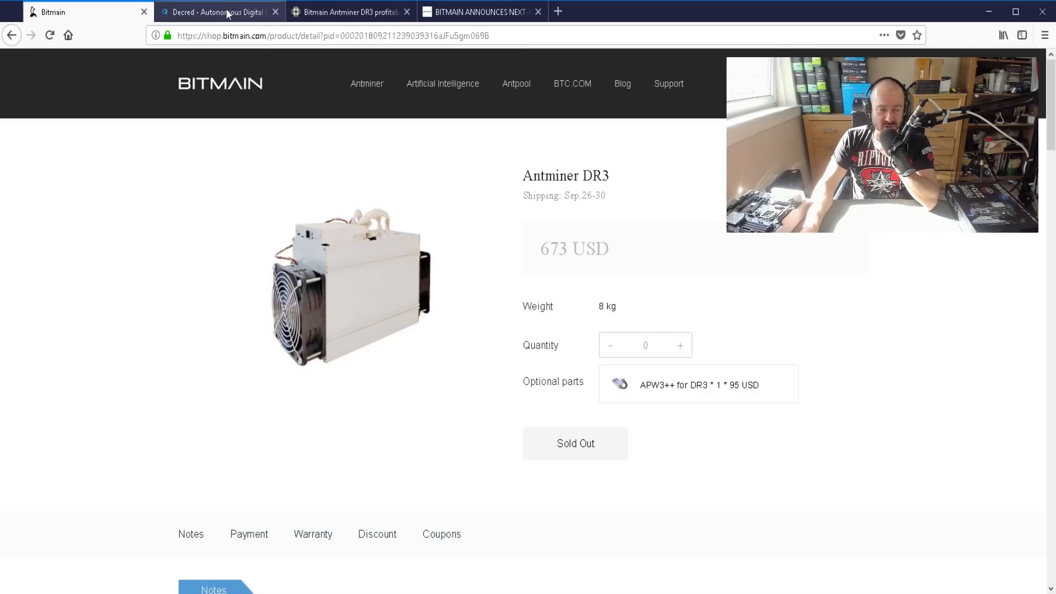
# Step: Lower the electricity cost in Local preferences so DR3 profit rises to $9.31 per day
pyautogui.click(218, 11)
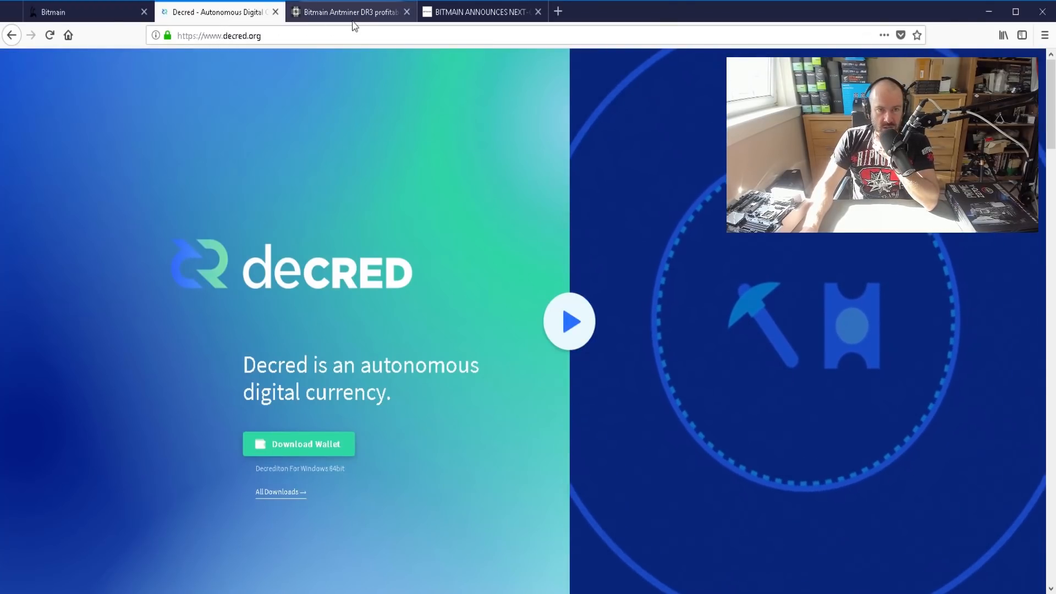
pyautogui.click(350, 11)
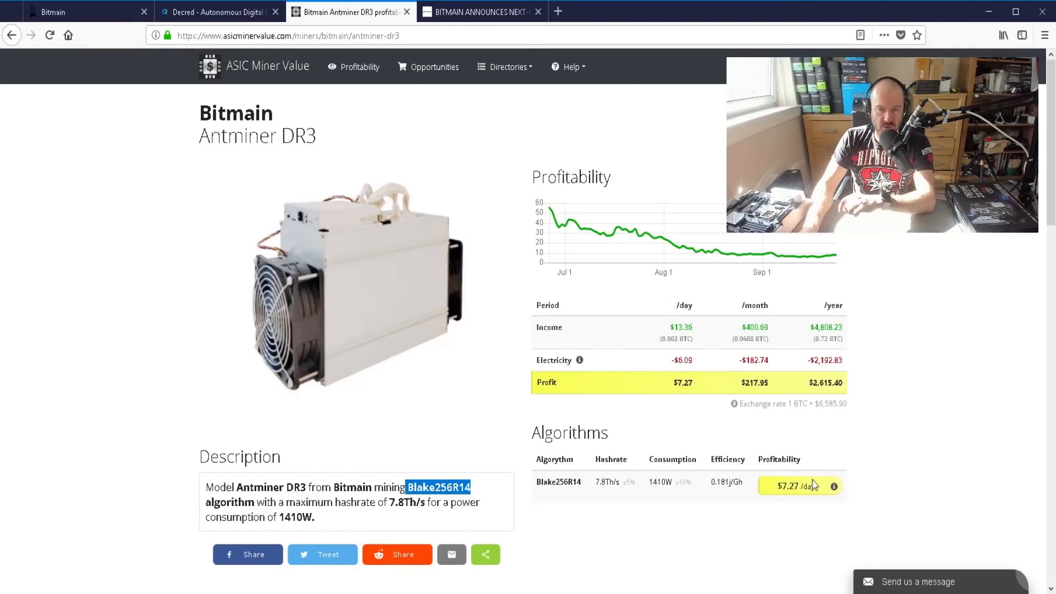
pyautogui.scroll(-3)
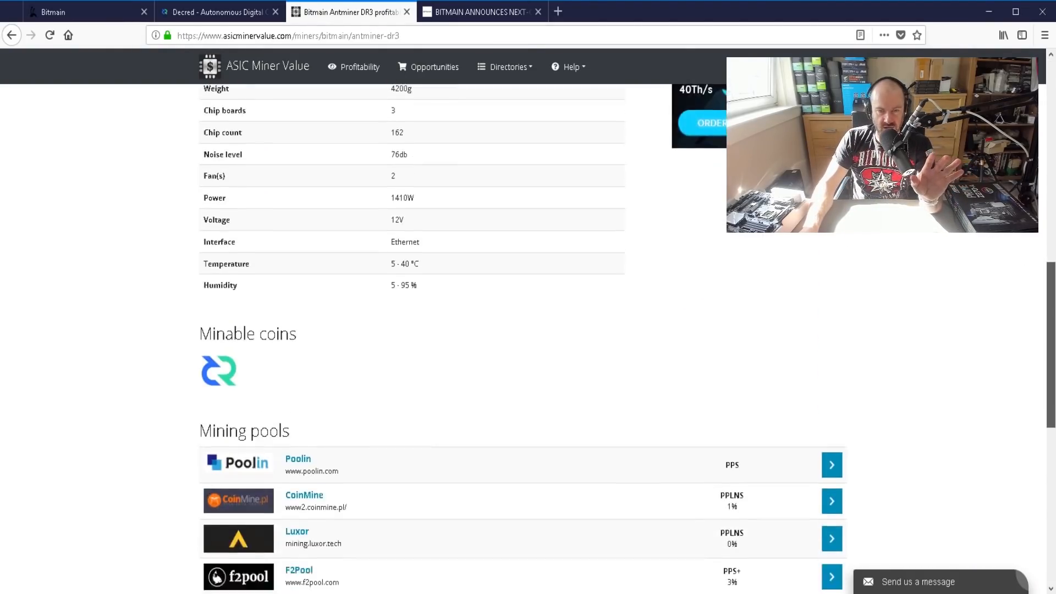
pyautogui.scroll(-3)
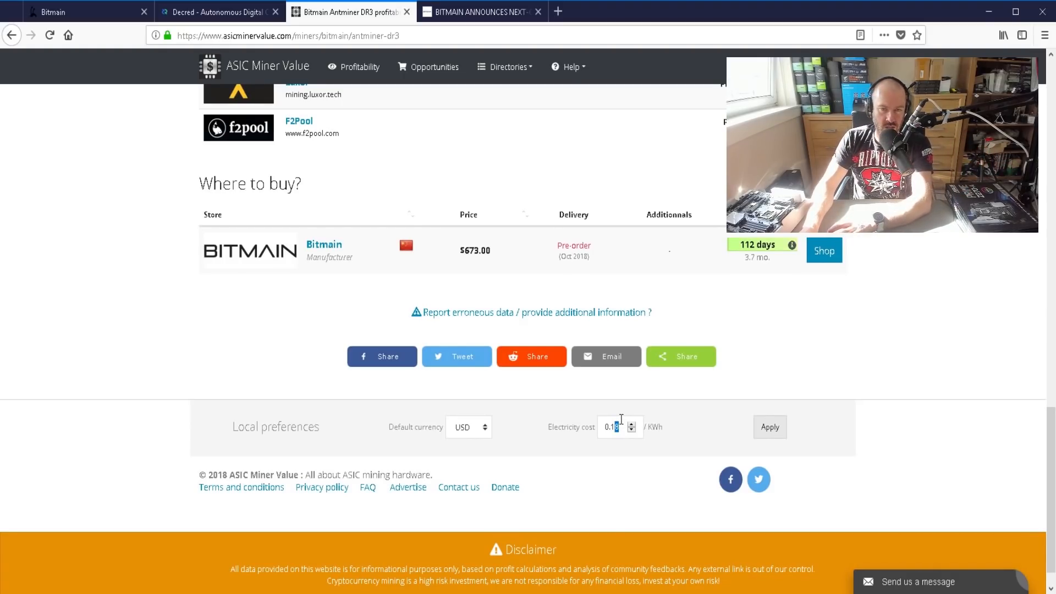
pyautogui.click(770, 427)
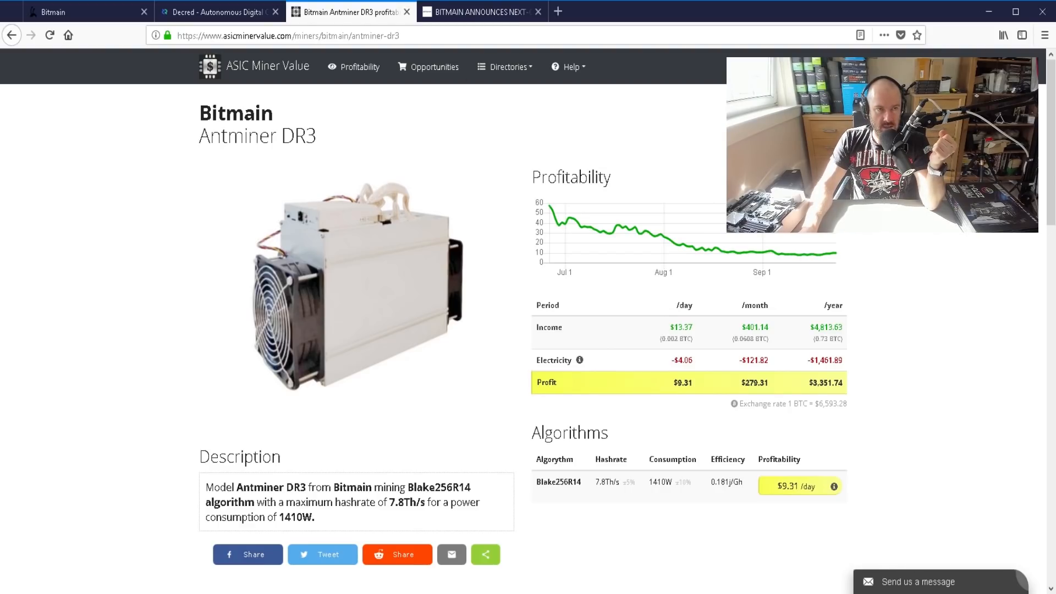
# Step: Recheck the DR3's 1410 W spec in Bitmain Shop's Product Glance, then bring up the 7nm ASIC chip blog post
pyautogui.click(80, 11)
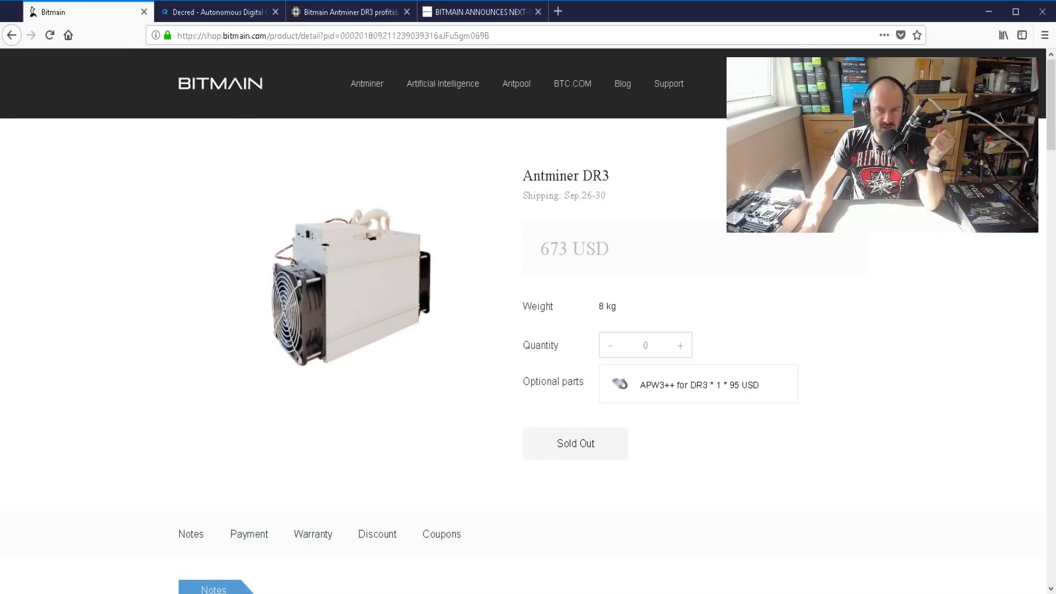
pyautogui.scroll(-3)
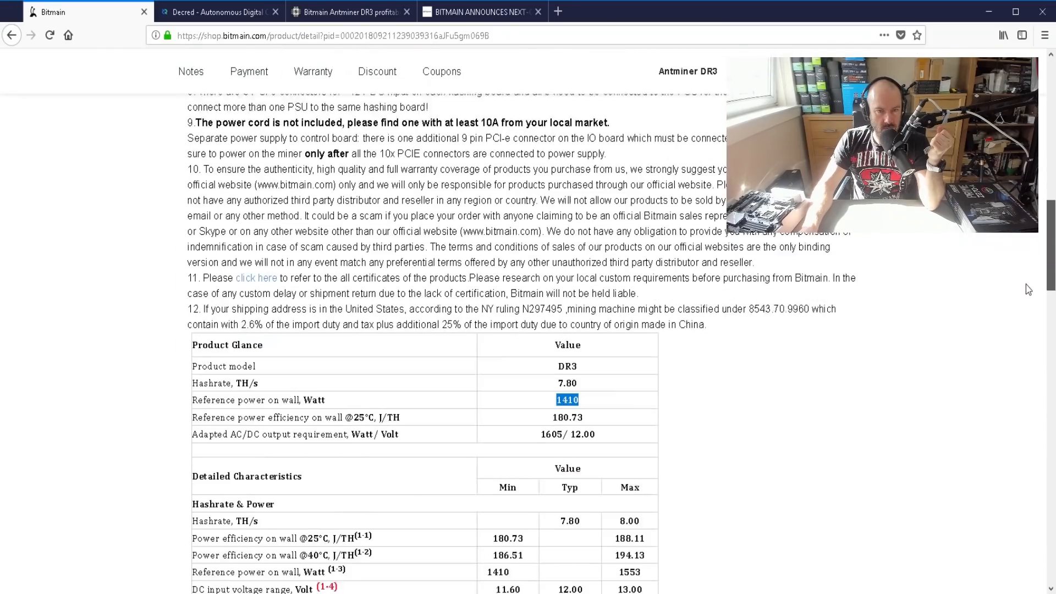
pyautogui.scroll(-3)
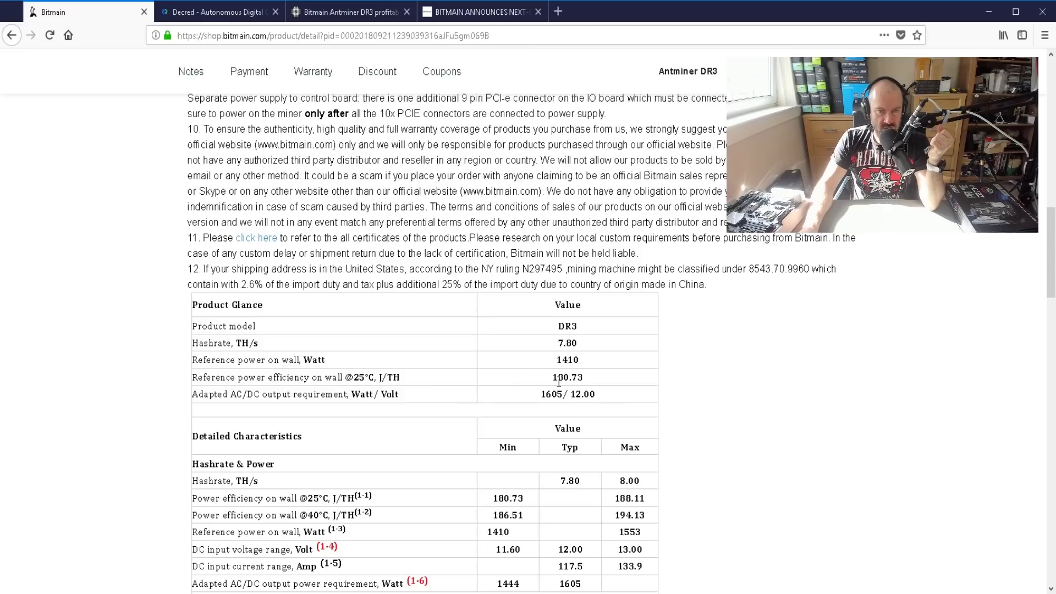
pyautogui.moveTo(557, 382)
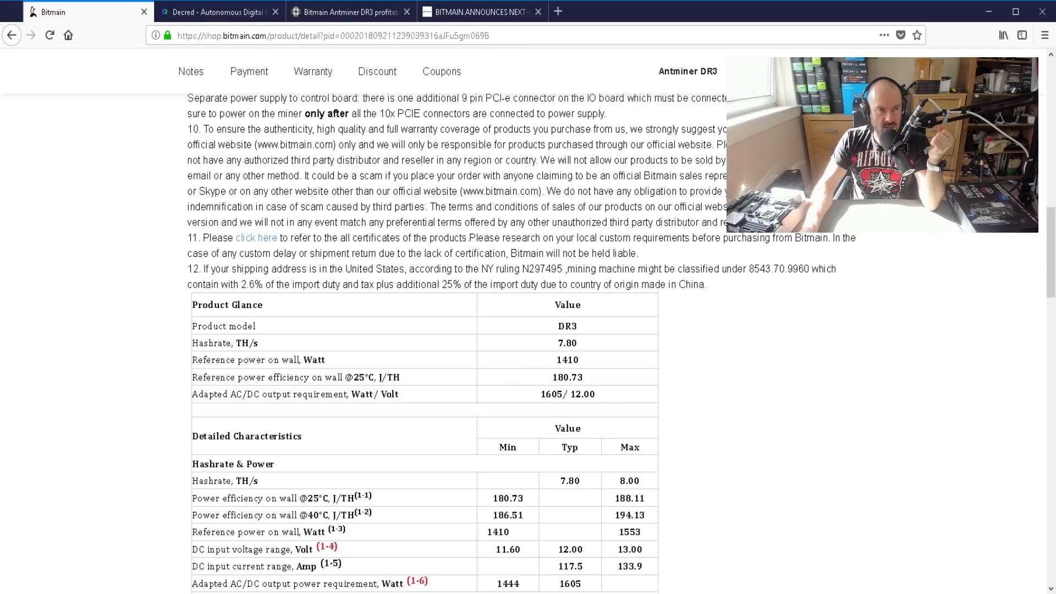
pyautogui.click(347, 11)
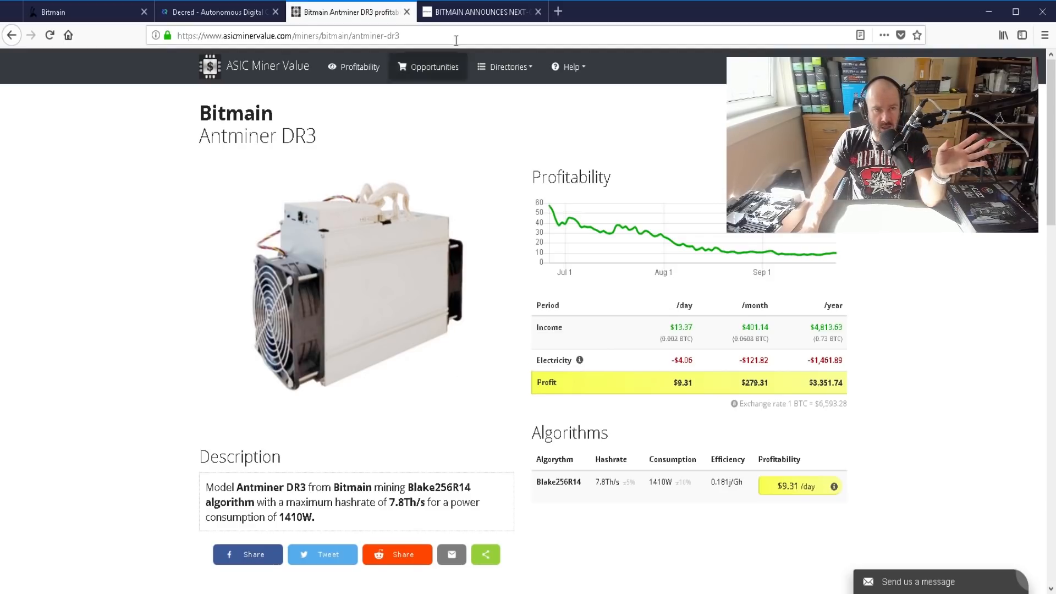
pyautogui.click(479, 11)
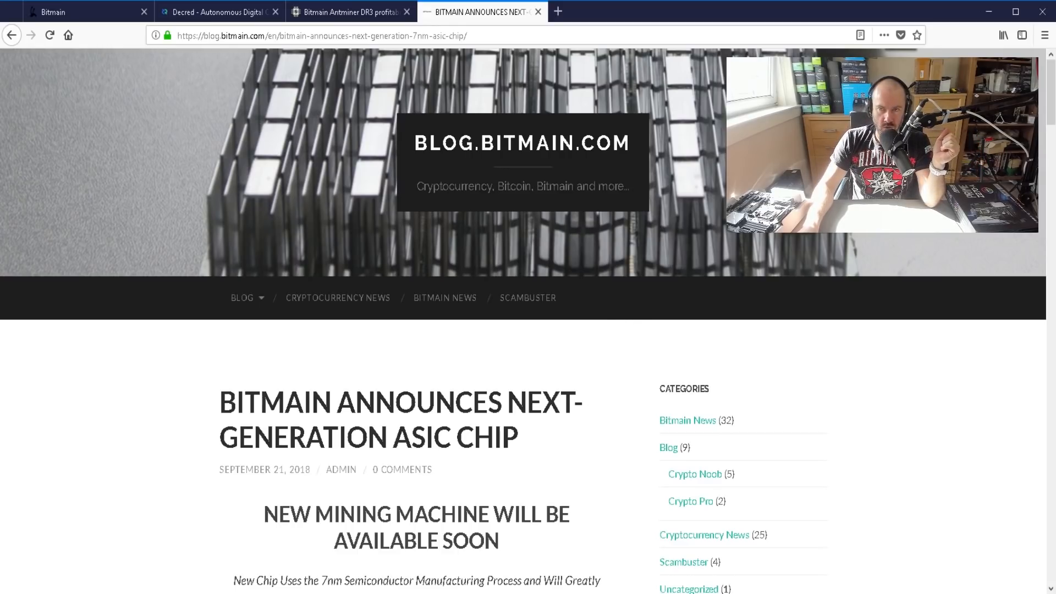
# Step: Read through the 7nm ASIC chip announcement, including its 42 J/TH efficiency claim, and return to the top
pyautogui.scroll(-3)
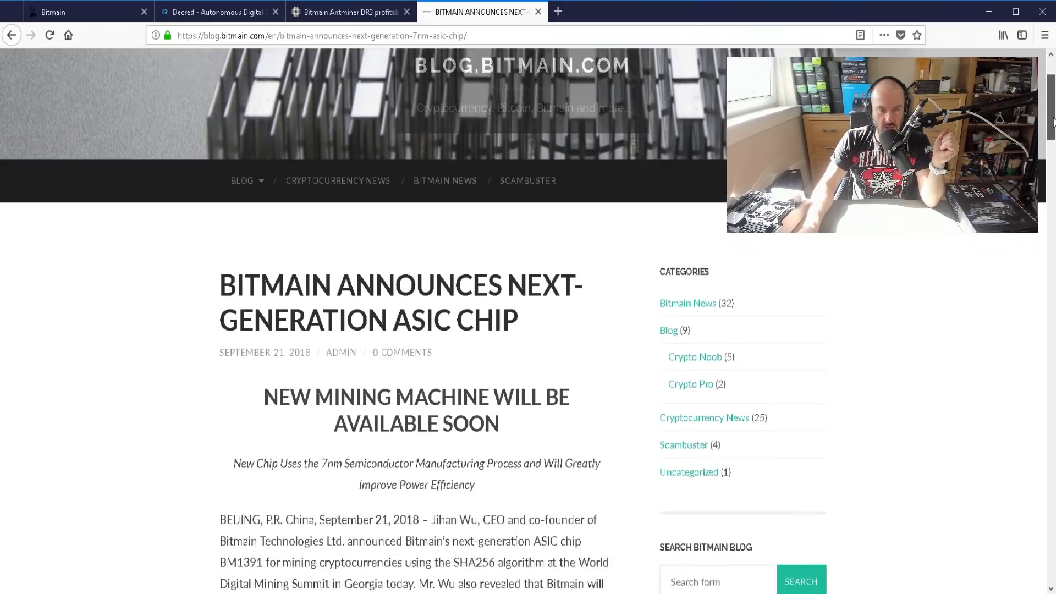
pyautogui.scroll(-3)
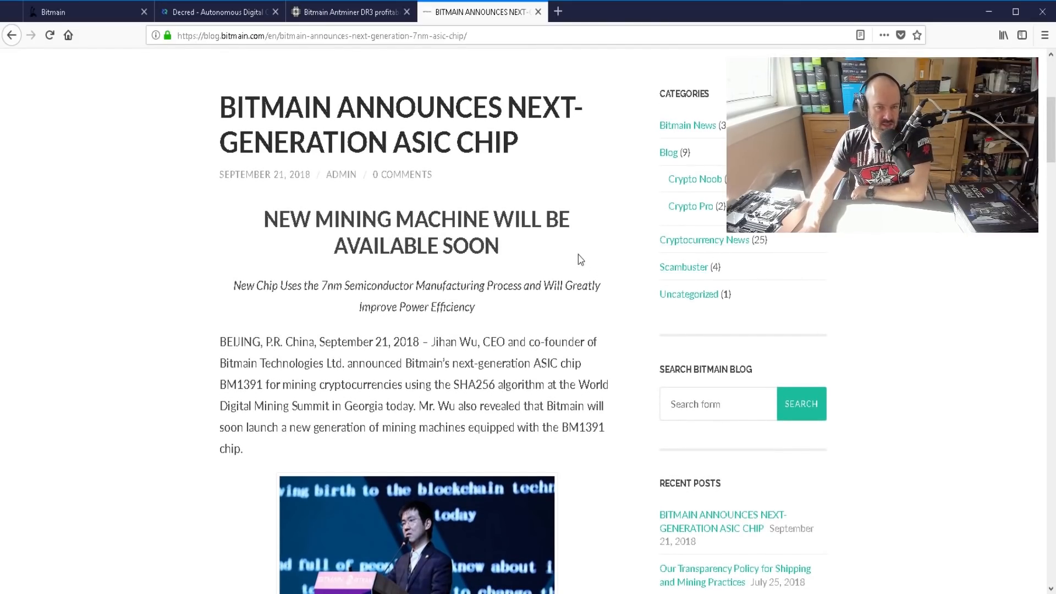
pyautogui.scroll(-3)
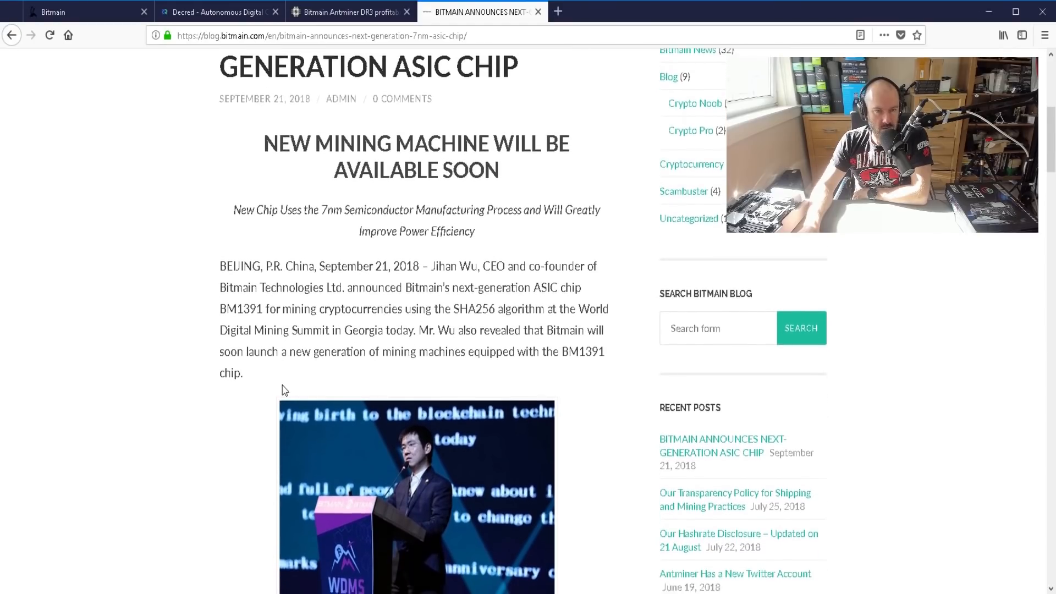
pyautogui.scroll(-3)
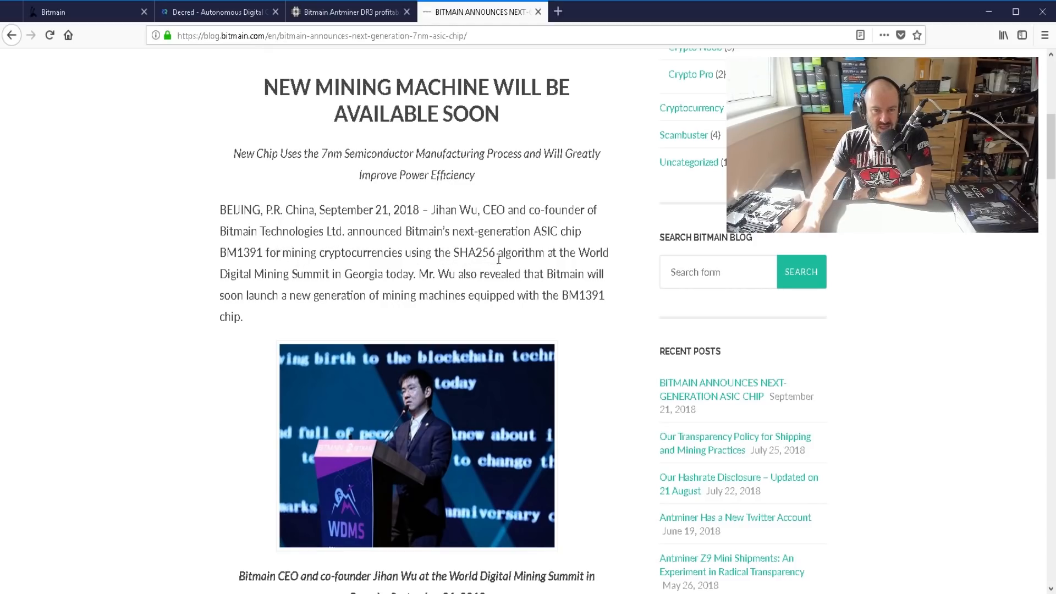
pyautogui.scroll(-3)
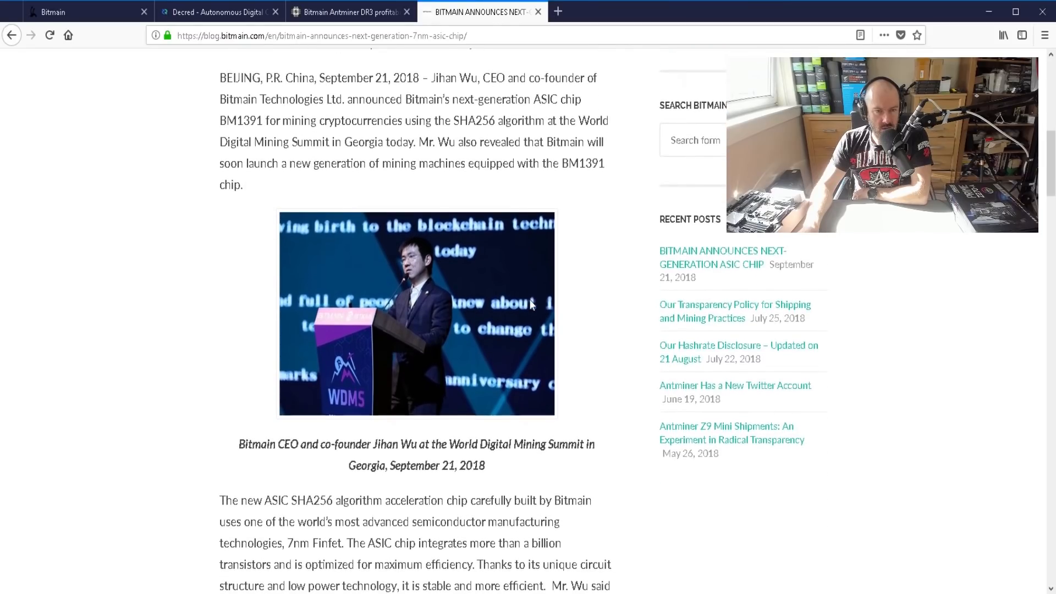
pyautogui.scroll(-3)
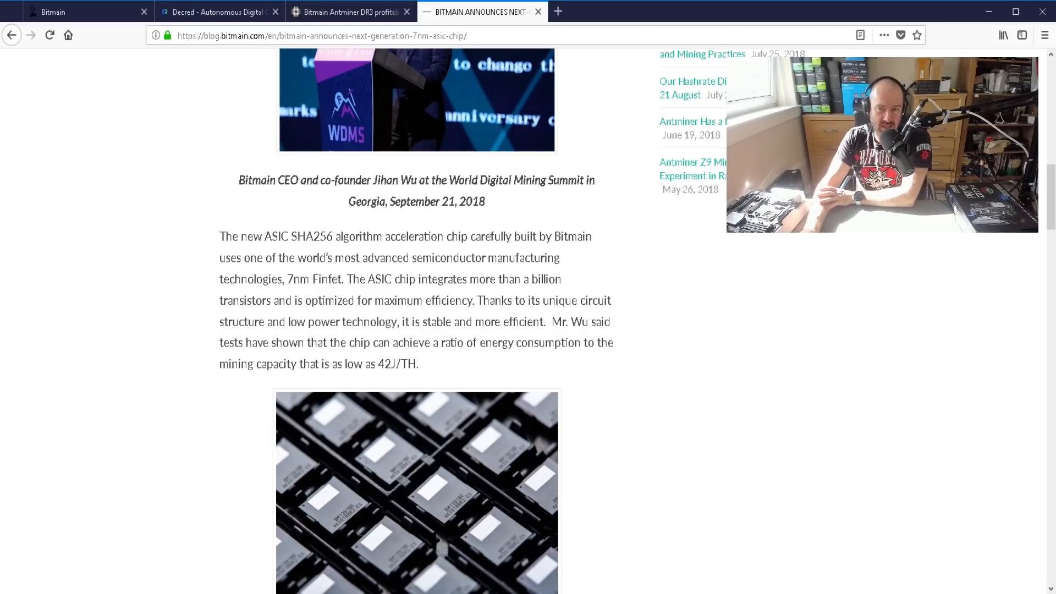
pyautogui.scroll(-3)
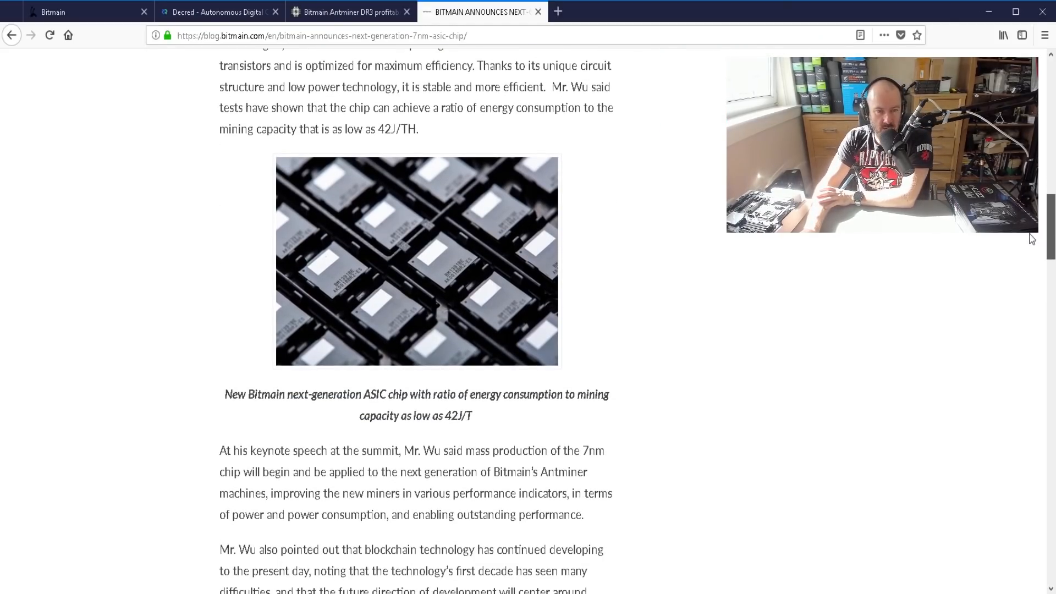
pyautogui.scroll(-3)
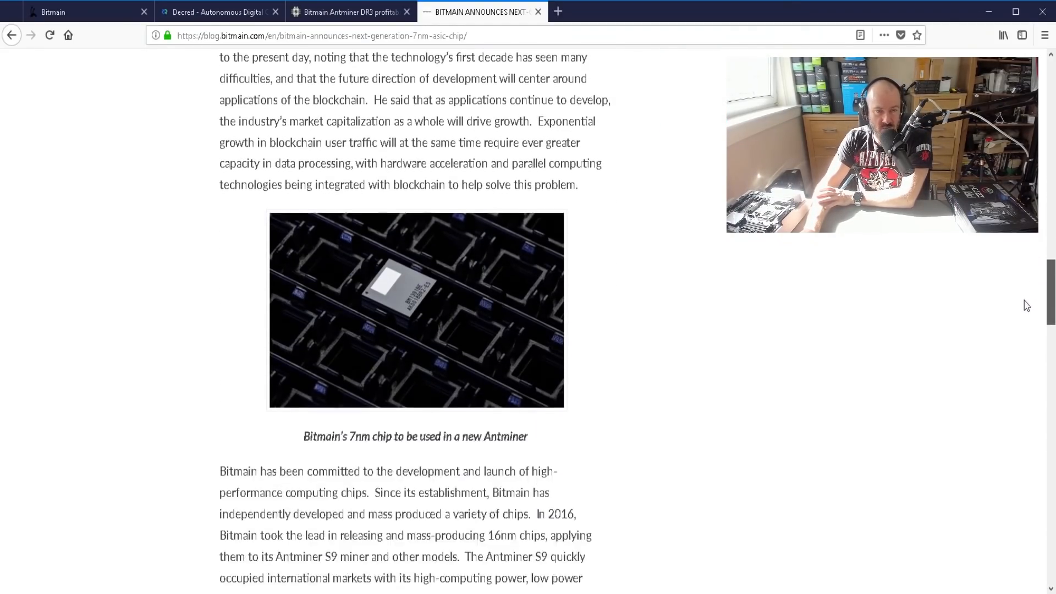
pyautogui.scroll(-3)
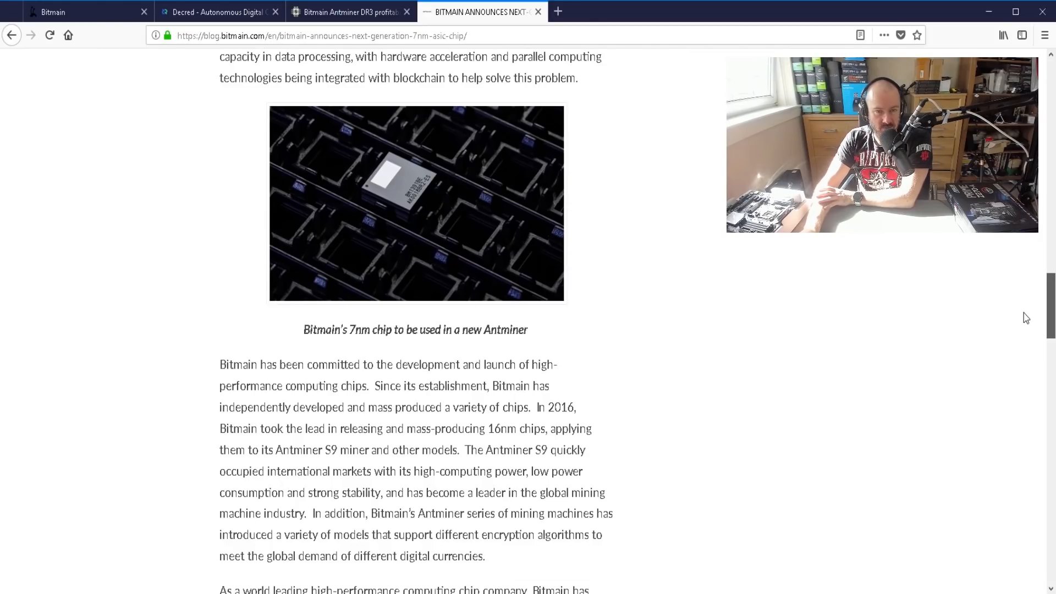
pyautogui.scroll(-3)
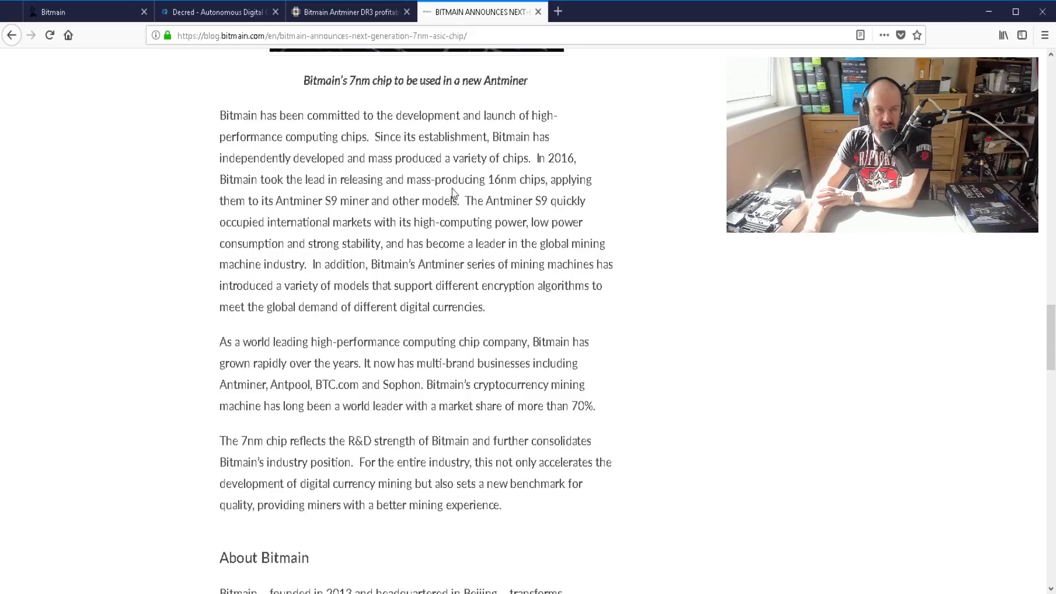
pyautogui.moveTo(571, 292)
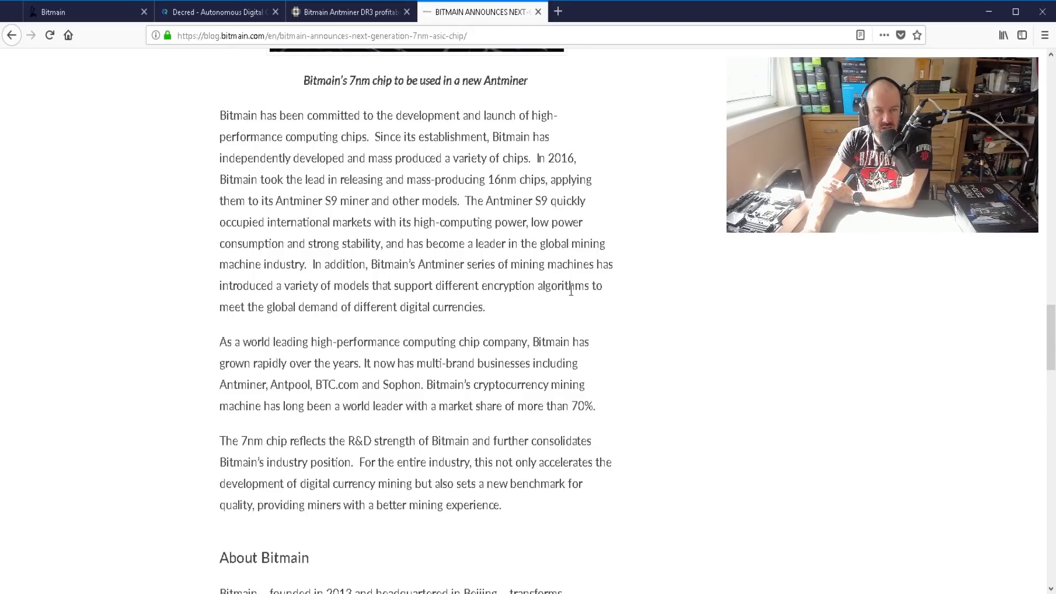
pyautogui.scroll(-3)
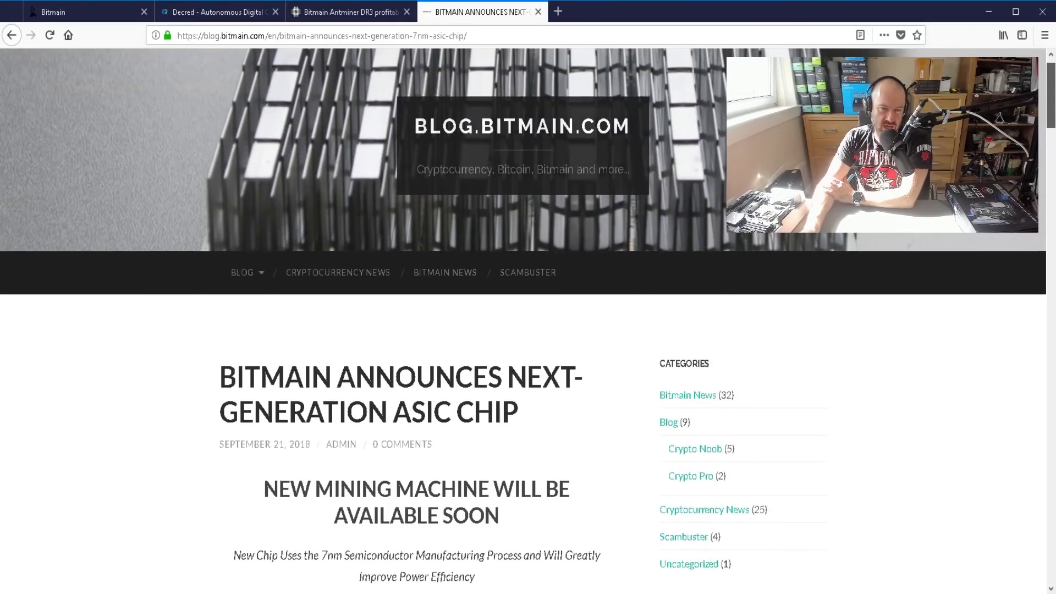
pyautogui.scroll(-3)
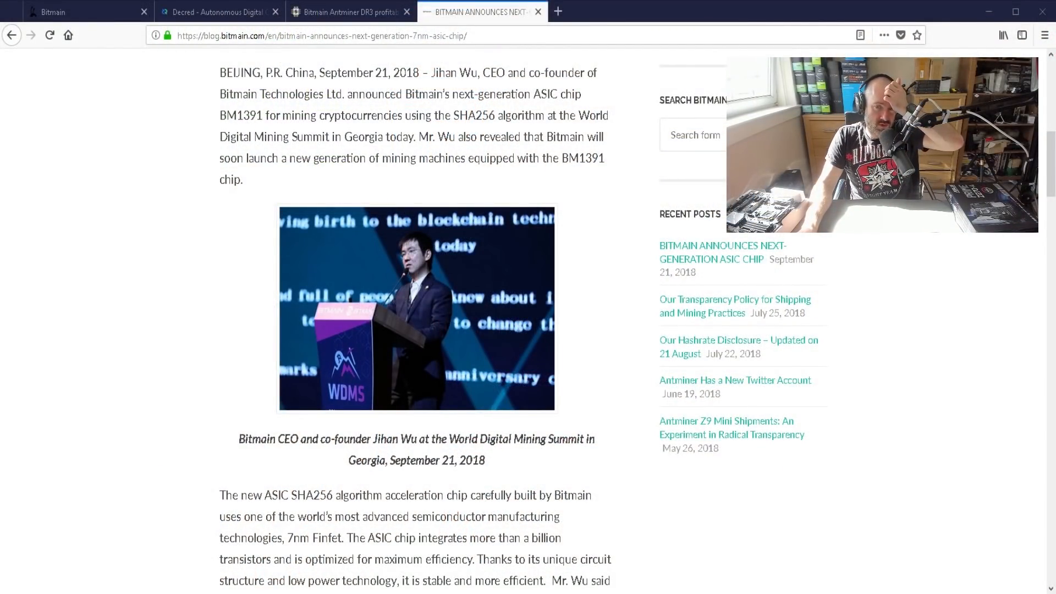
pyautogui.scroll(3)
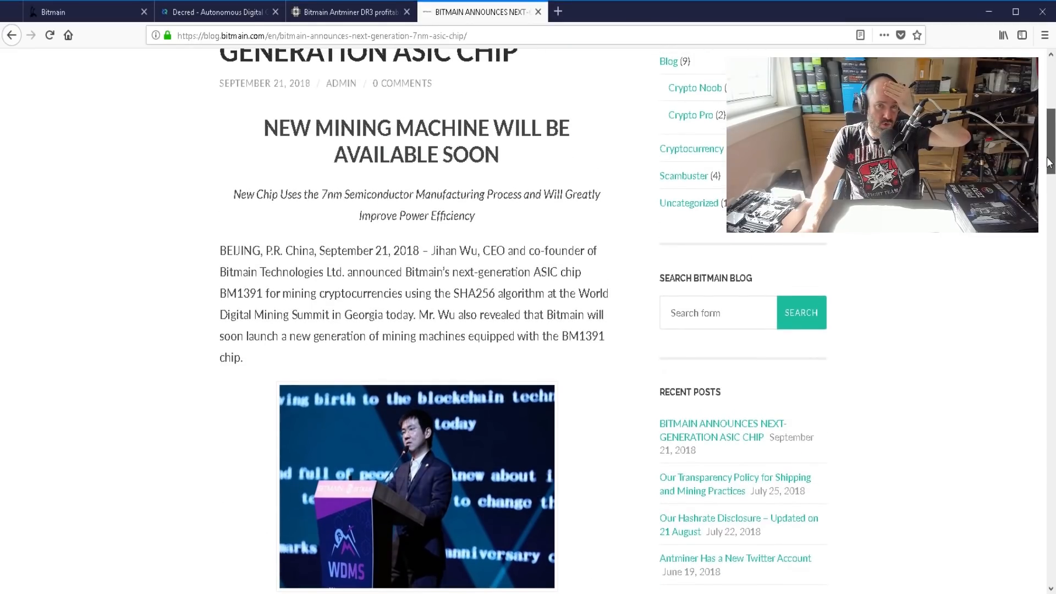
pyautogui.scroll(-3)
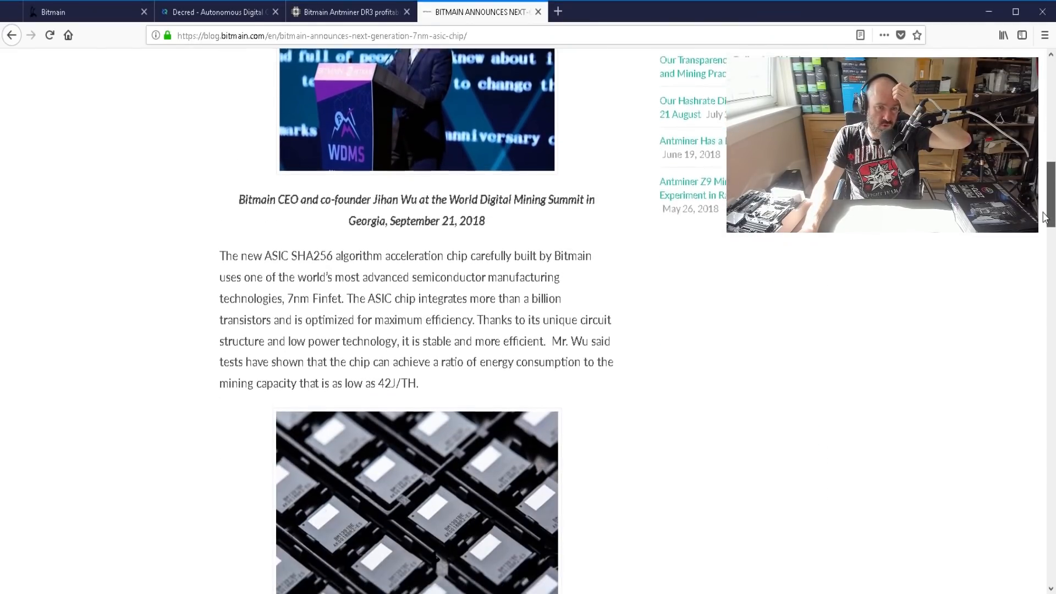
pyautogui.scroll(-3)
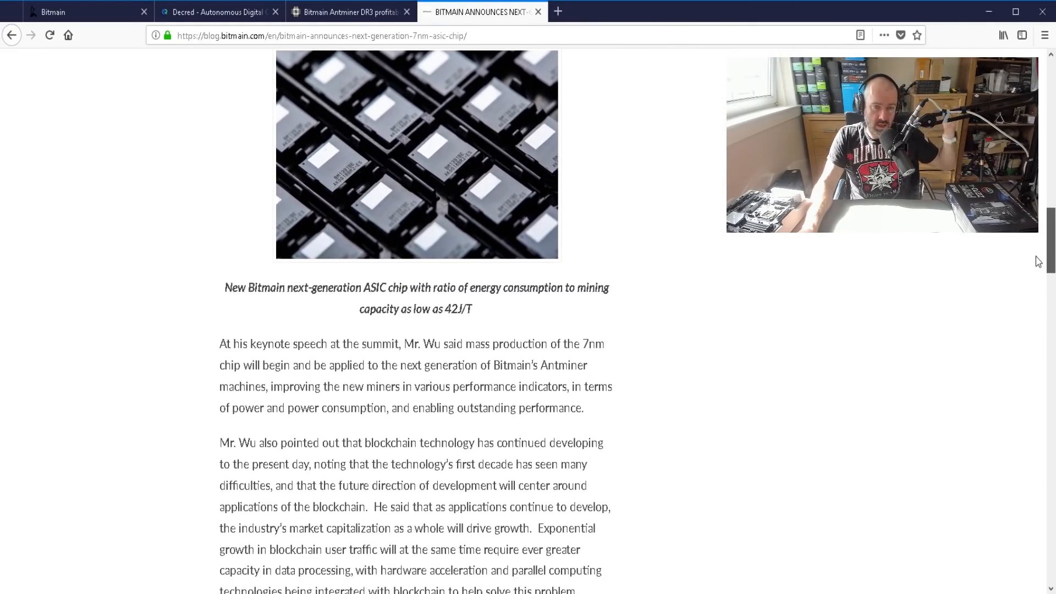
pyautogui.scroll(-3)
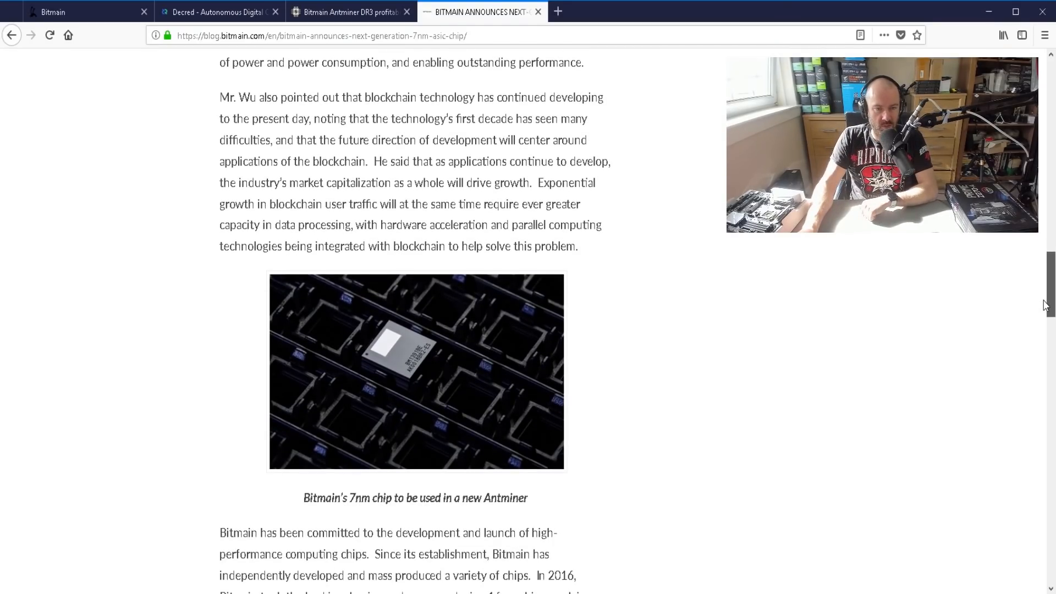
pyautogui.scroll(-3)
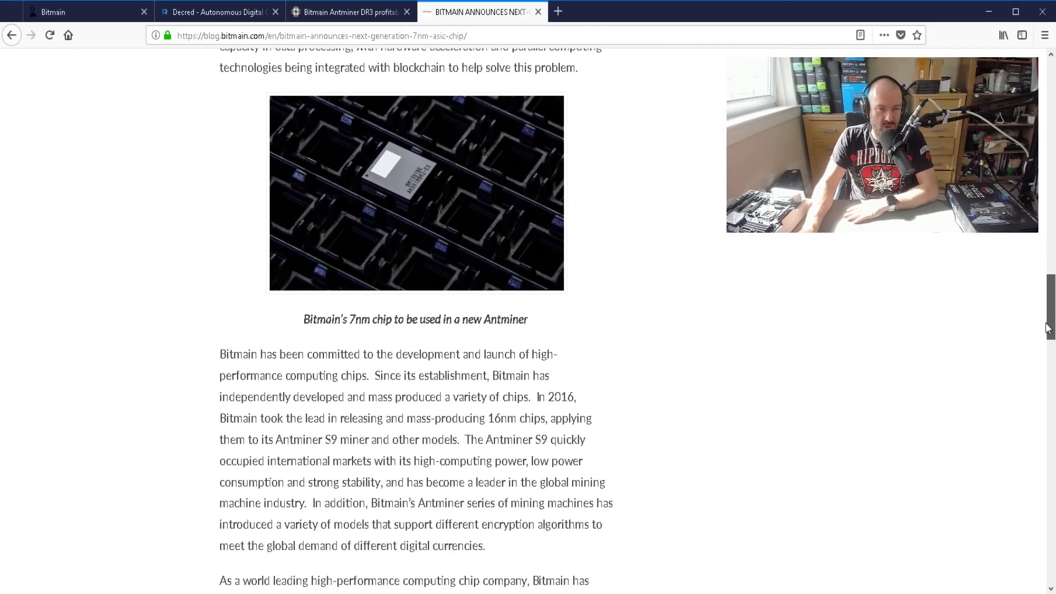
pyautogui.scroll(-3)
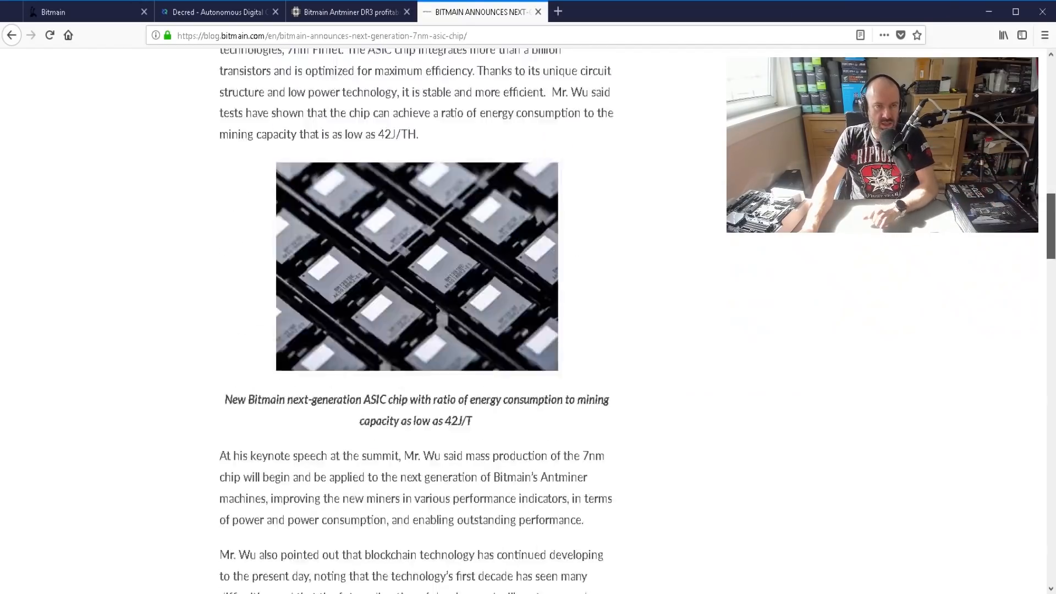
pyautogui.scroll(3)
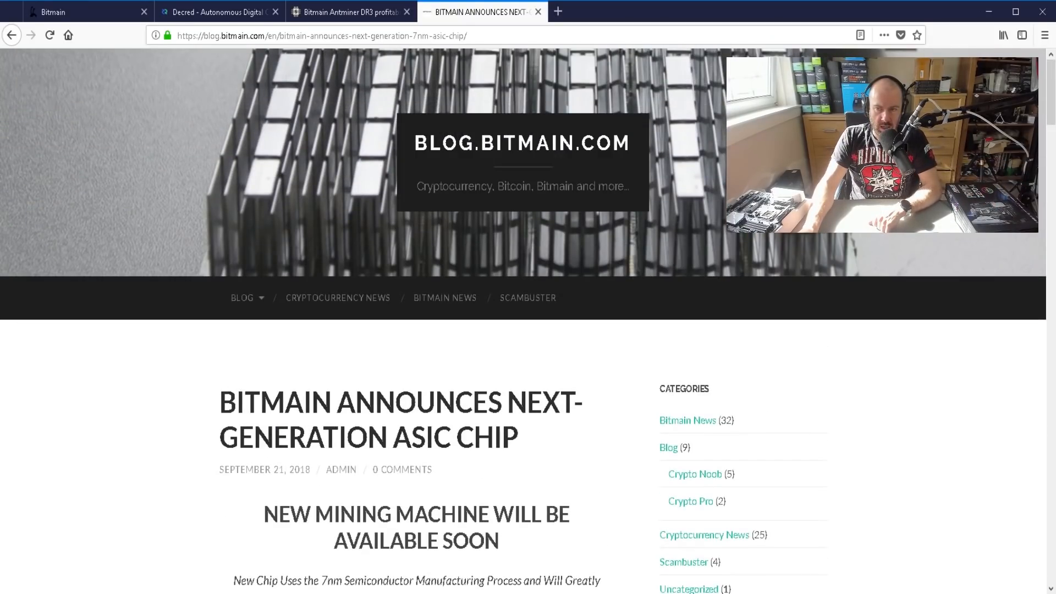